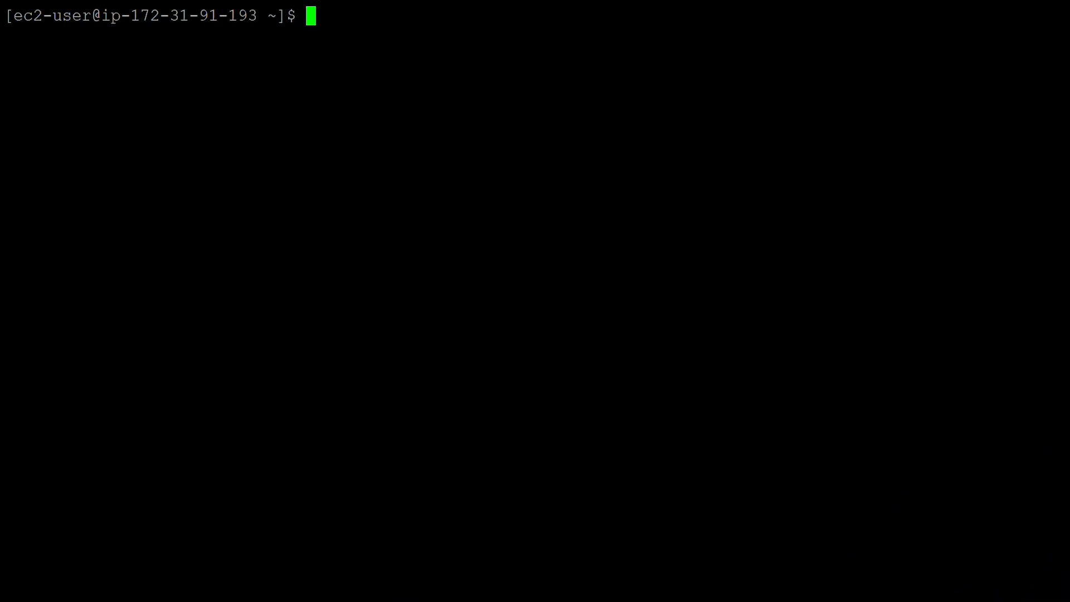
# Run aws s3api put-object to upload a.txt into brodysbucket1.
pyautogui.write('aws s3api put-object --bucket brodysbucket1 --key a.txt')
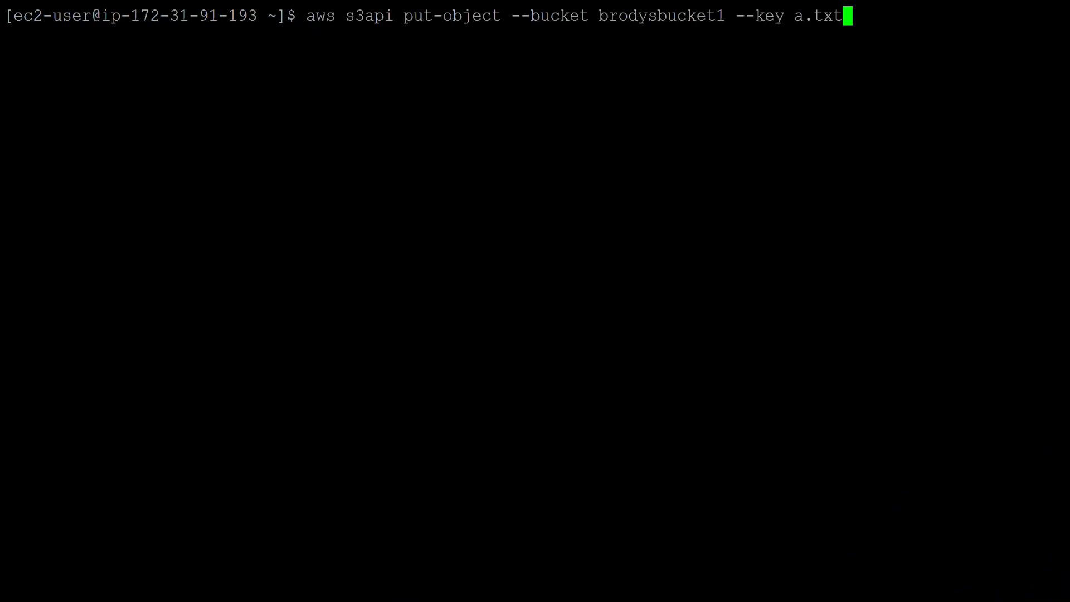
pyautogui.press('Enter')
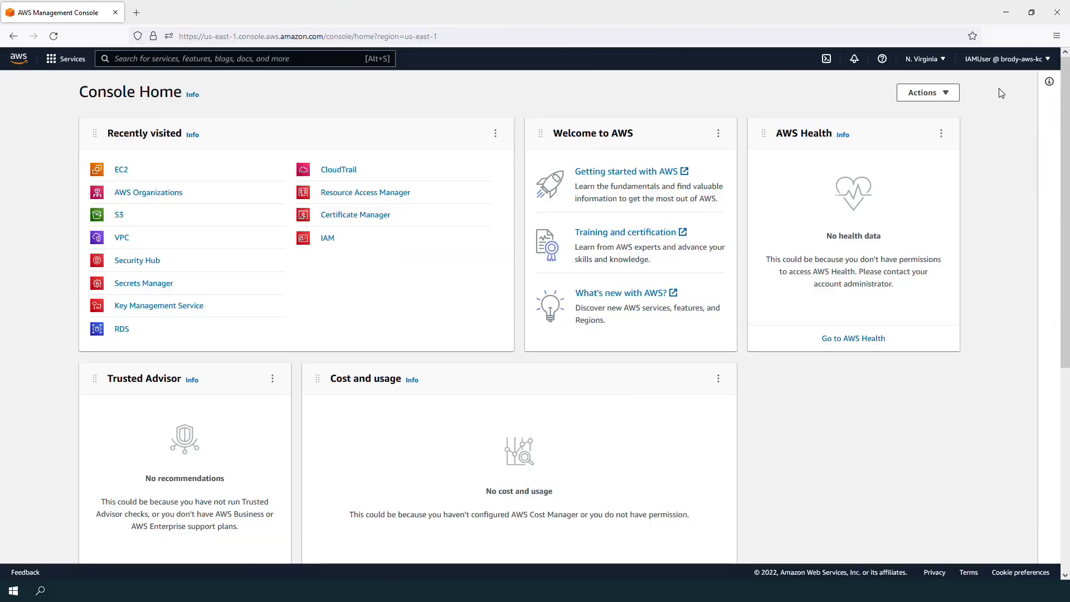
pyautogui.moveTo(1004, 59)
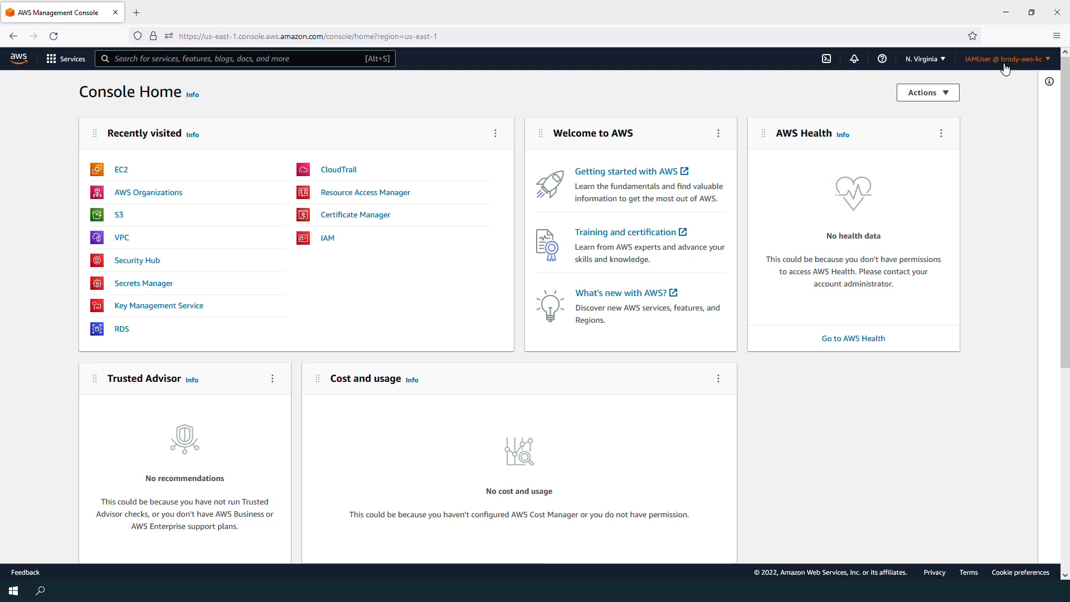
# Check the signed-in console user via the account name at the top right.
pyautogui.click(1004, 59)
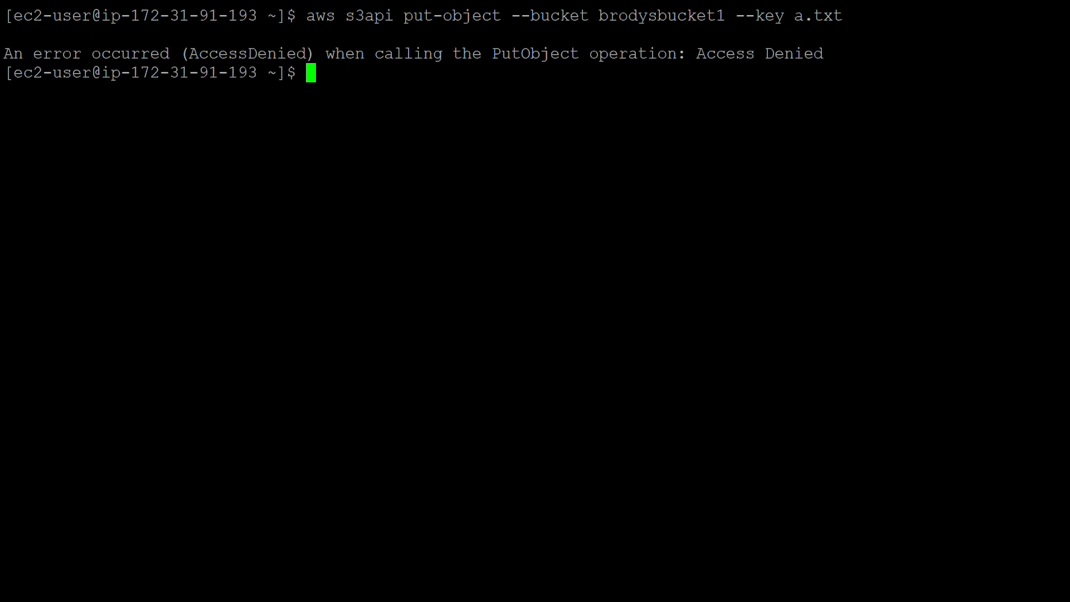
# Run aws sts get-caller-identity to confirm the CLI runs as IAMUser.
pyautogui.write('aws sts get-caller-identity')
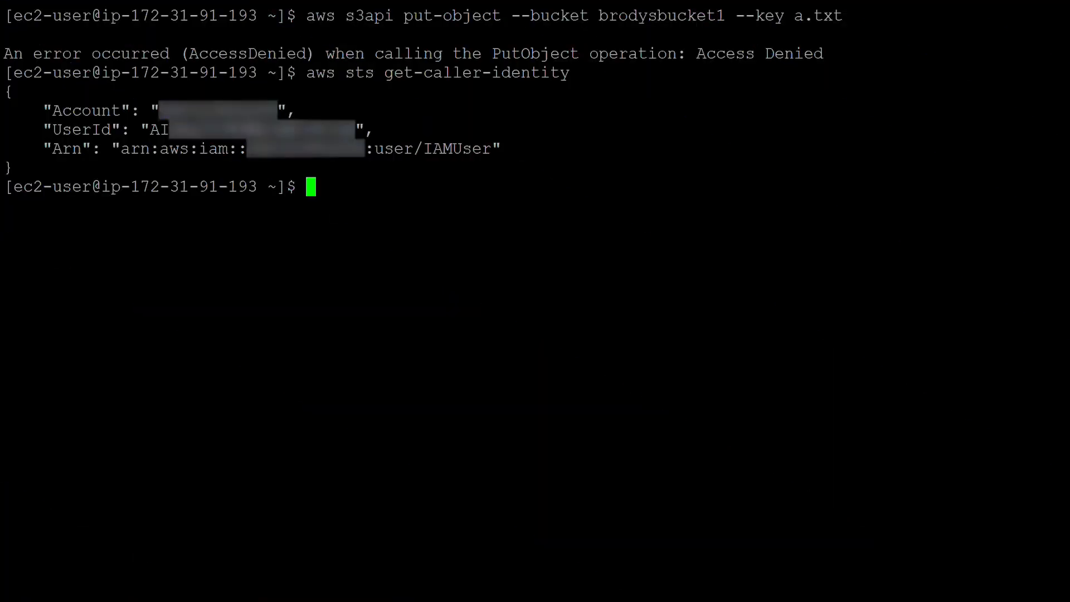
pyautogui.write('aws s3api put-object --bucket brodysbucket1 --key a.txt')
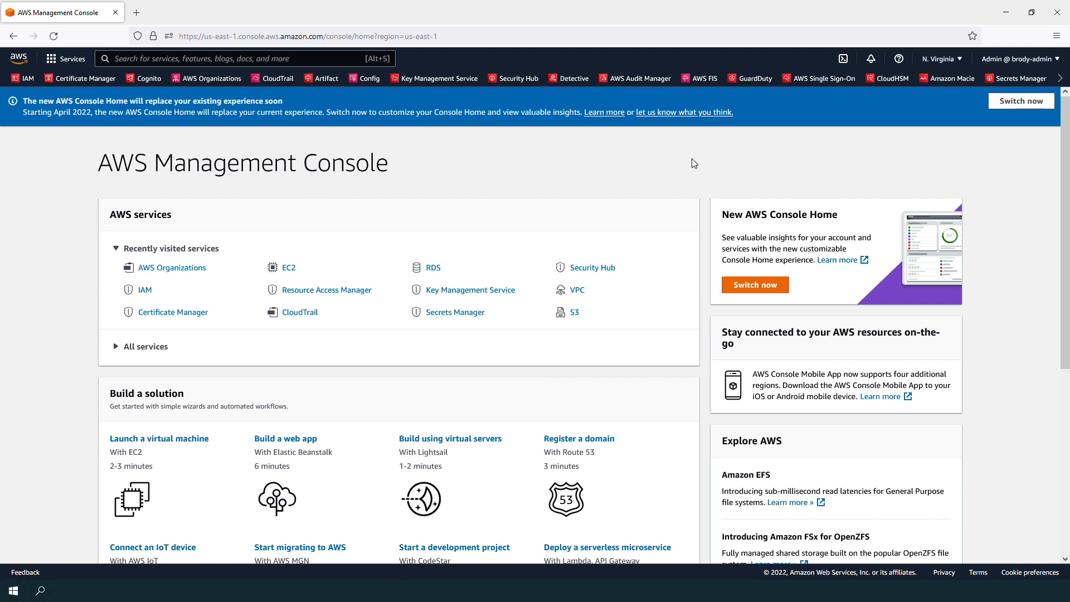
pyautogui.moveTo(513, 203)
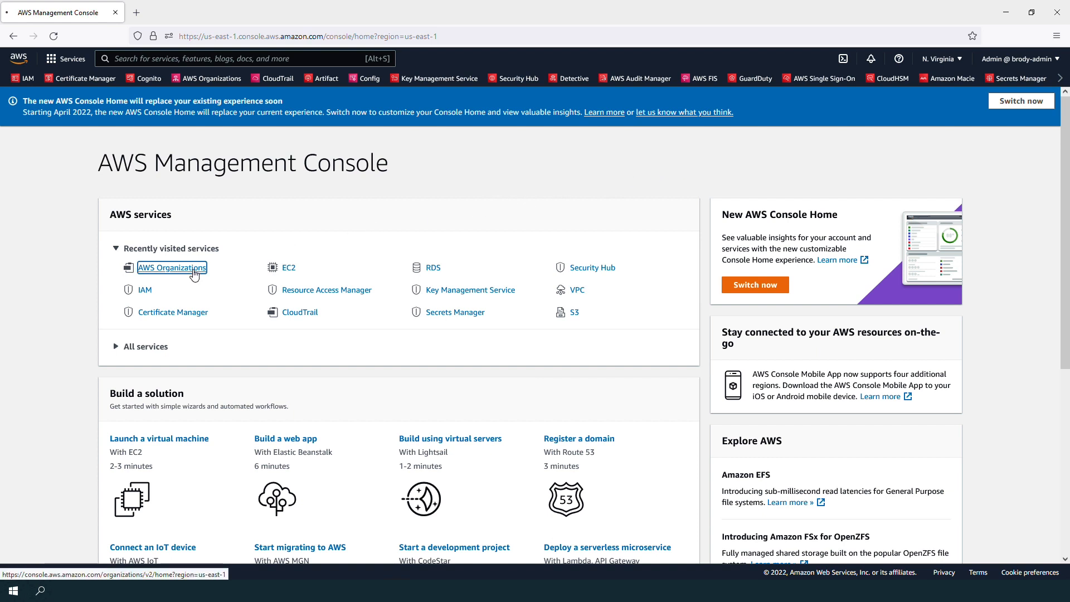
# View the member account's applied policies in AWS Organizations and open TestDenyPutObject.
pyautogui.click(171, 266)
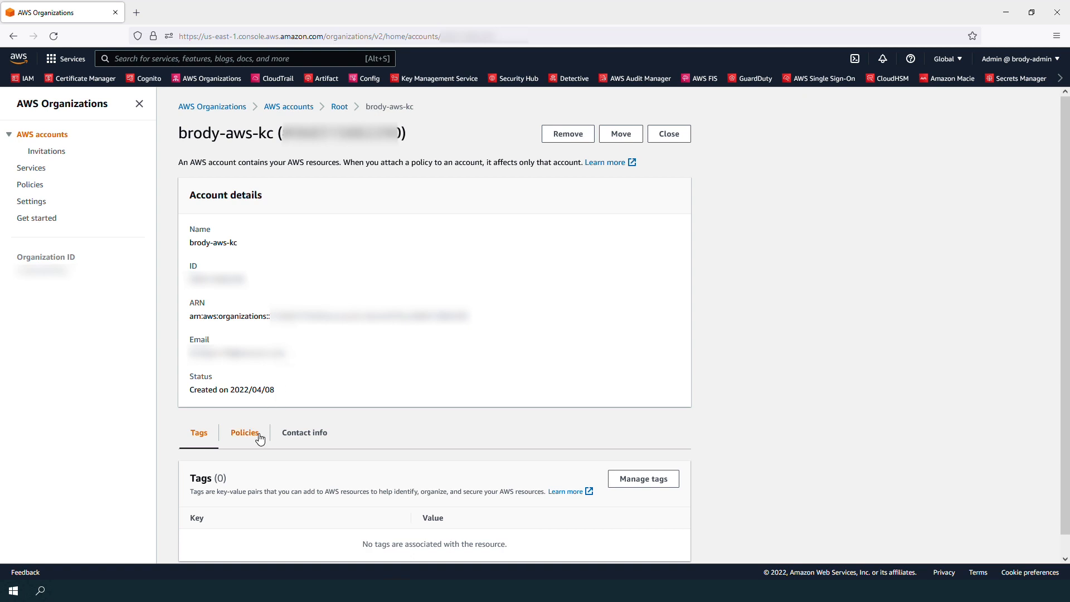
pyautogui.click(244, 432)
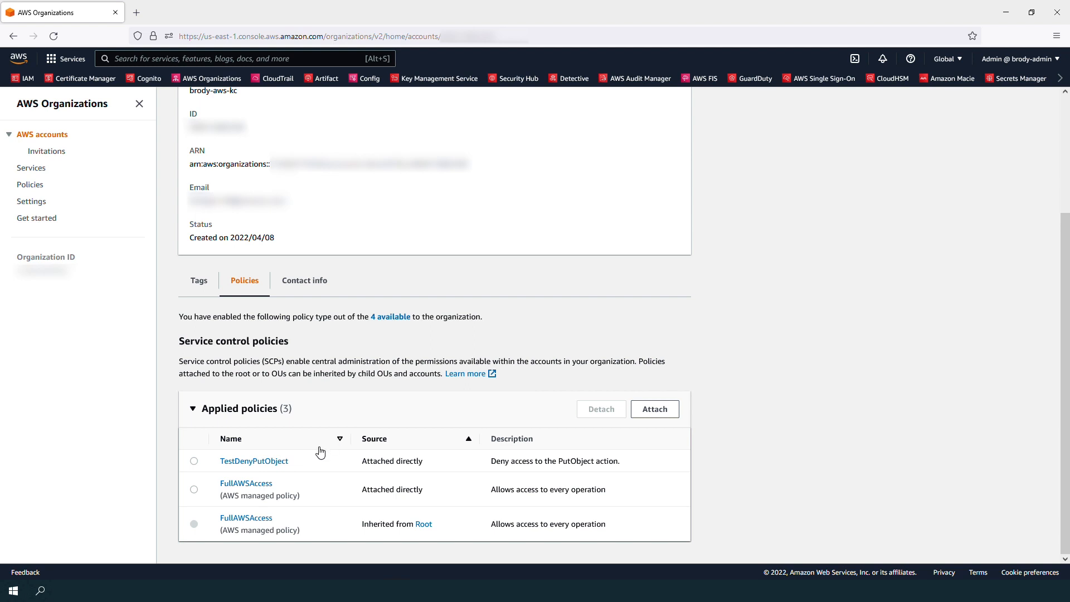
pyautogui.moveTo(253, 460)
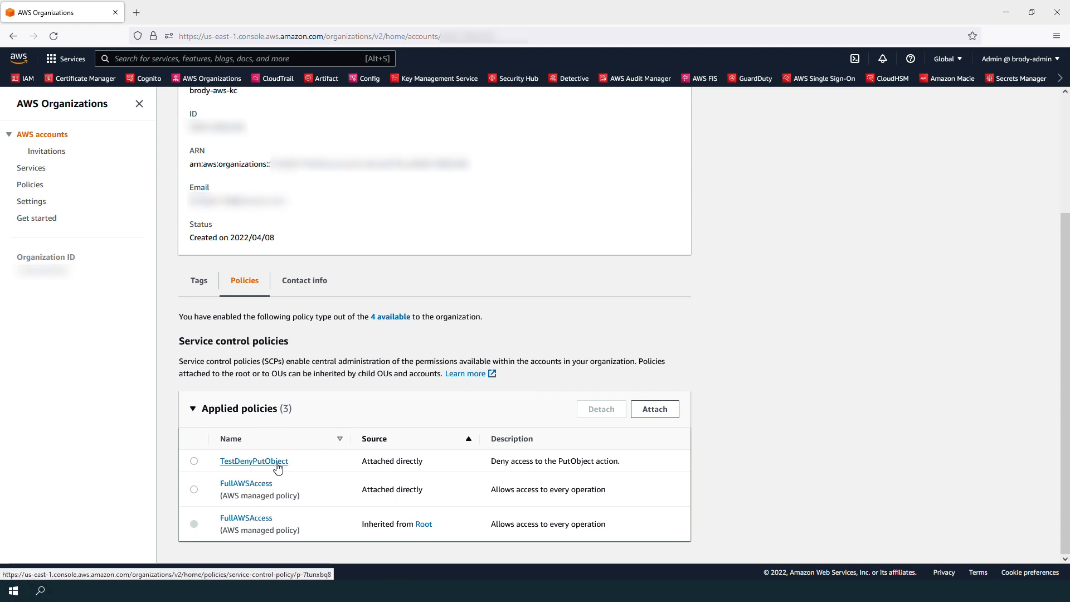
pyautogui.click(253, 460)
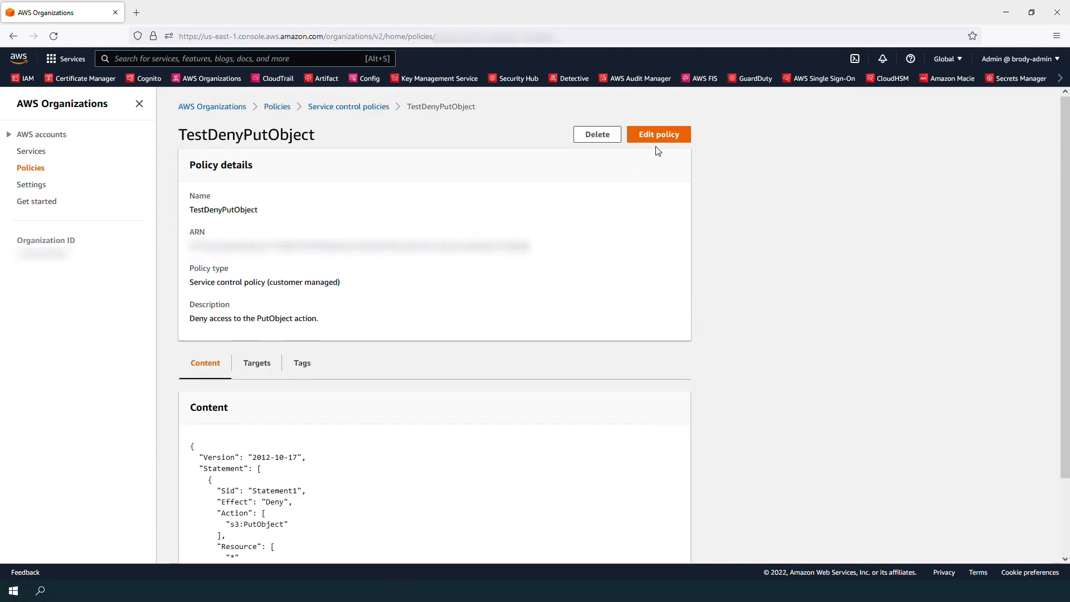
# Edit TestDenyPutObject, changing its effect from Deny to Allow, and save changes.
pyautogui.click(658, 134)
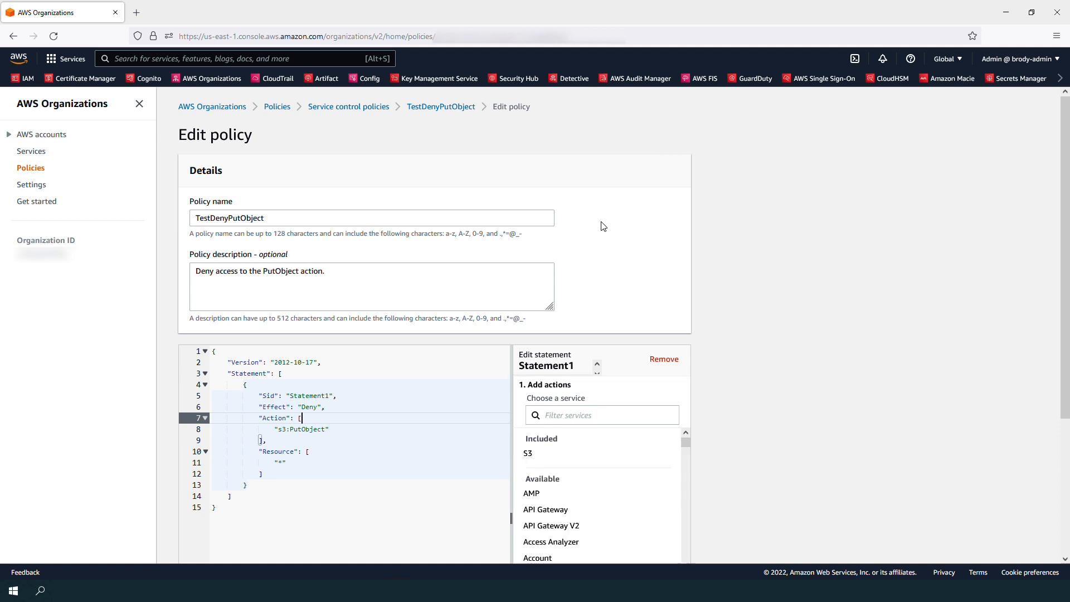
pyautogui.doubleClick(309, 407)
pyautogui.write('Allow')
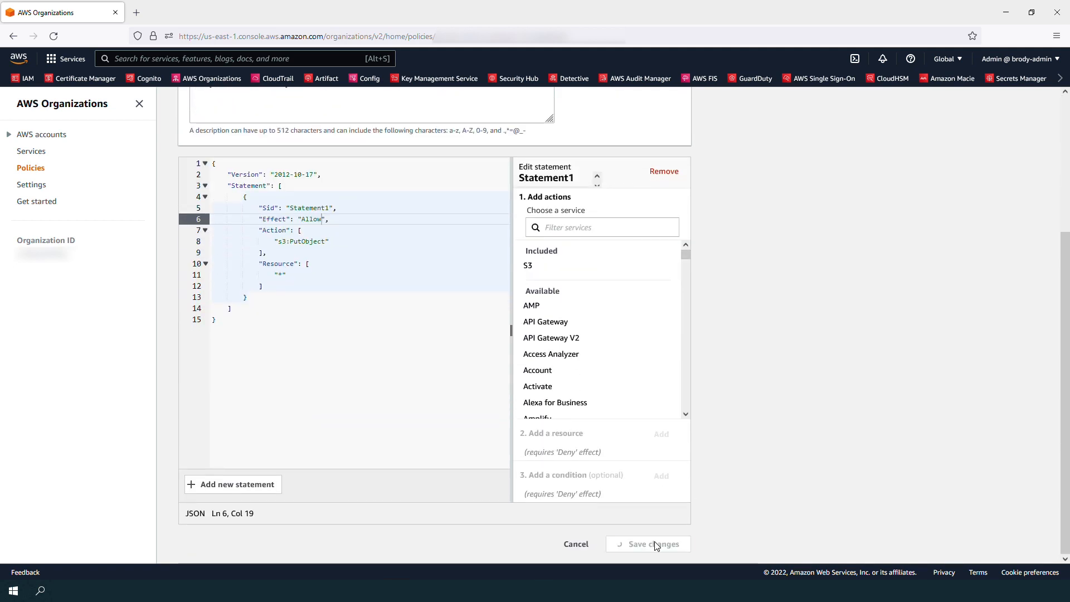
pyautogui.click(654, 544)
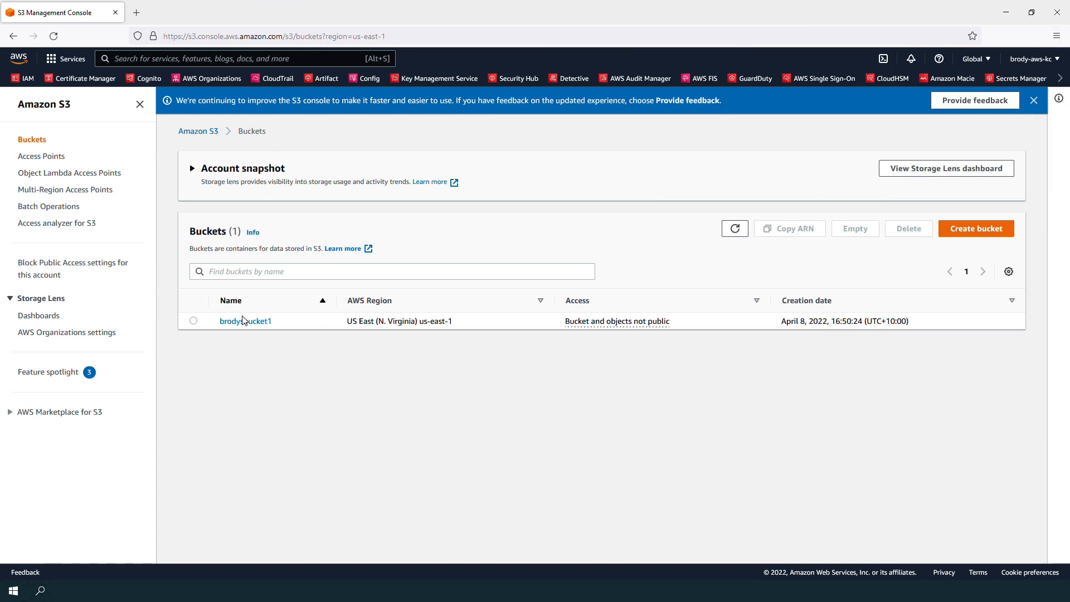
# View brodysbucket1's Permissions down to the Bucket policy section: public access blocked, no policy.
pyautogui.click(244, 321)
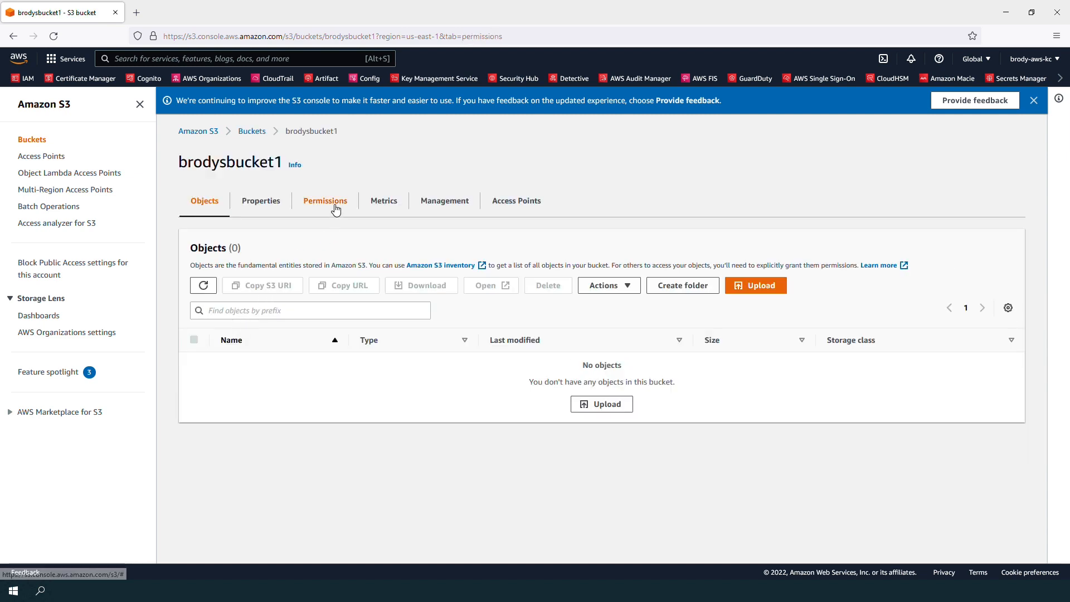
pyautogui.click(325, 200)
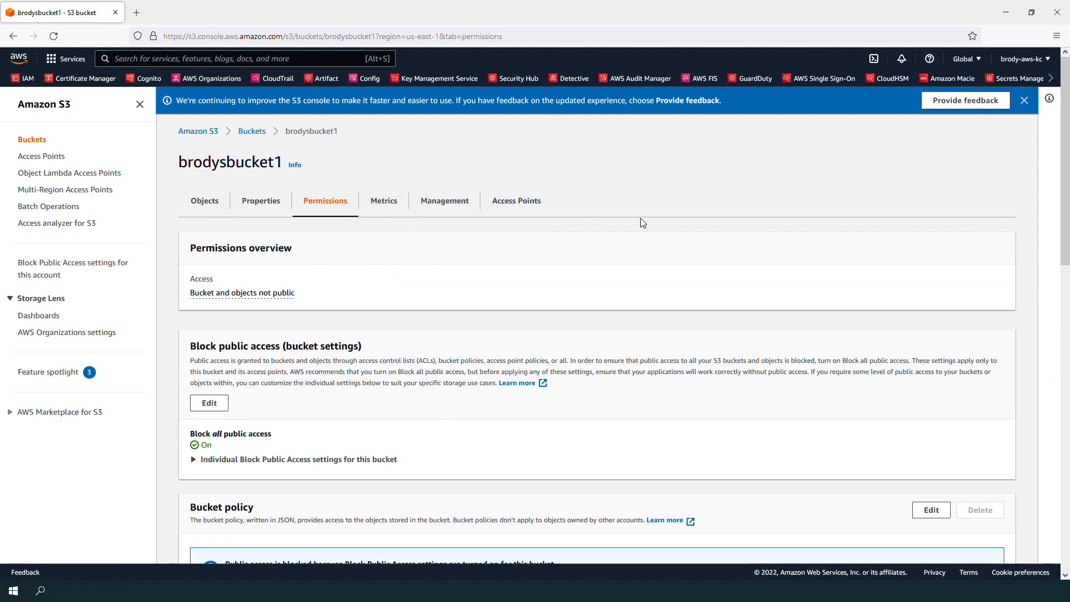
pyautogui.scroll(-3)
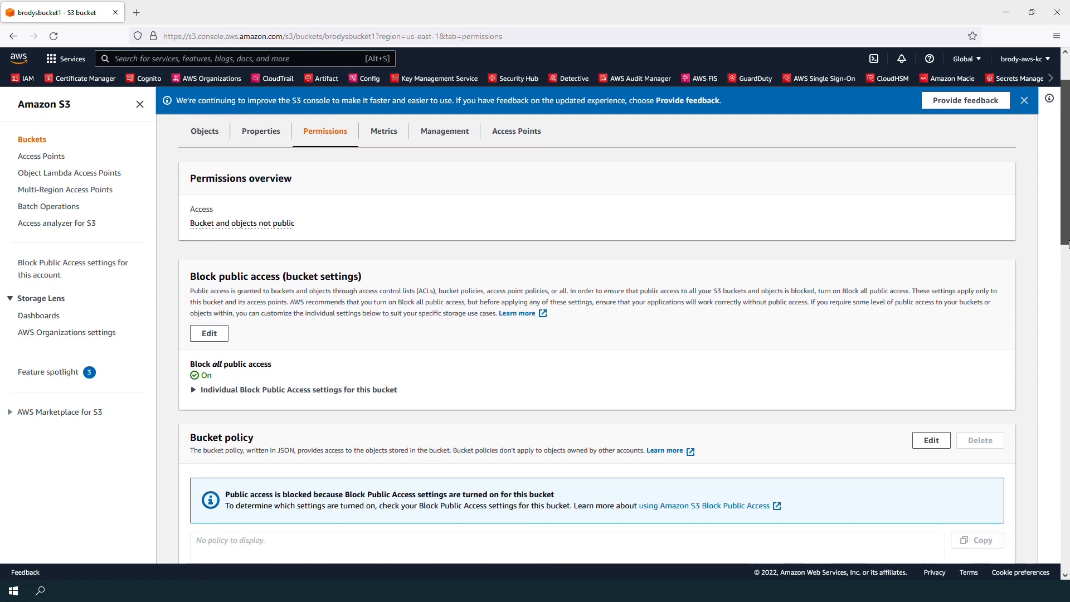
pyautogui.scroll(-3)
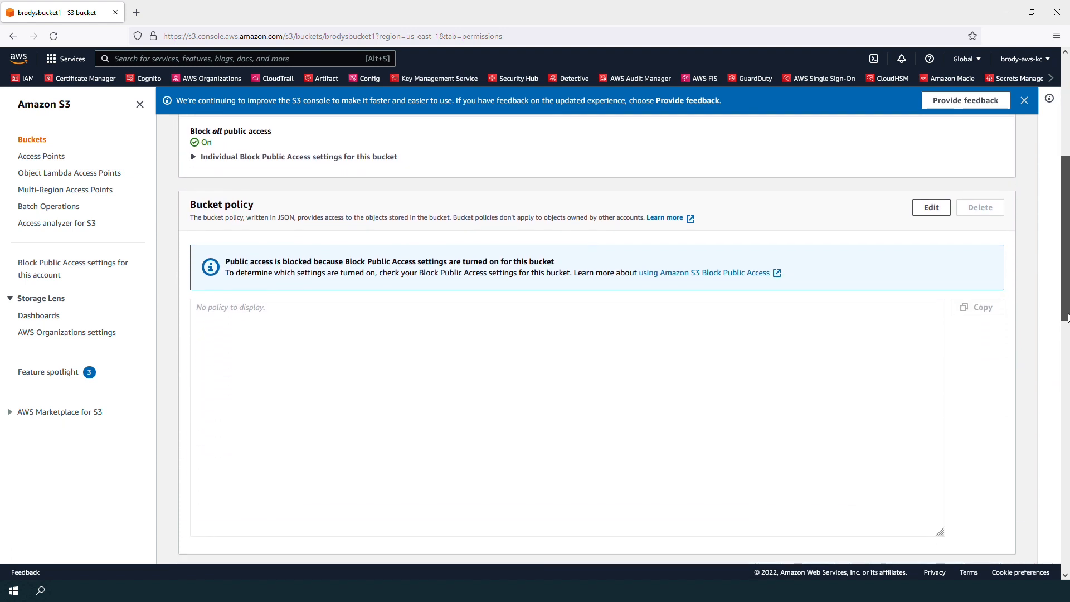
pyautogui.scroll(-3)
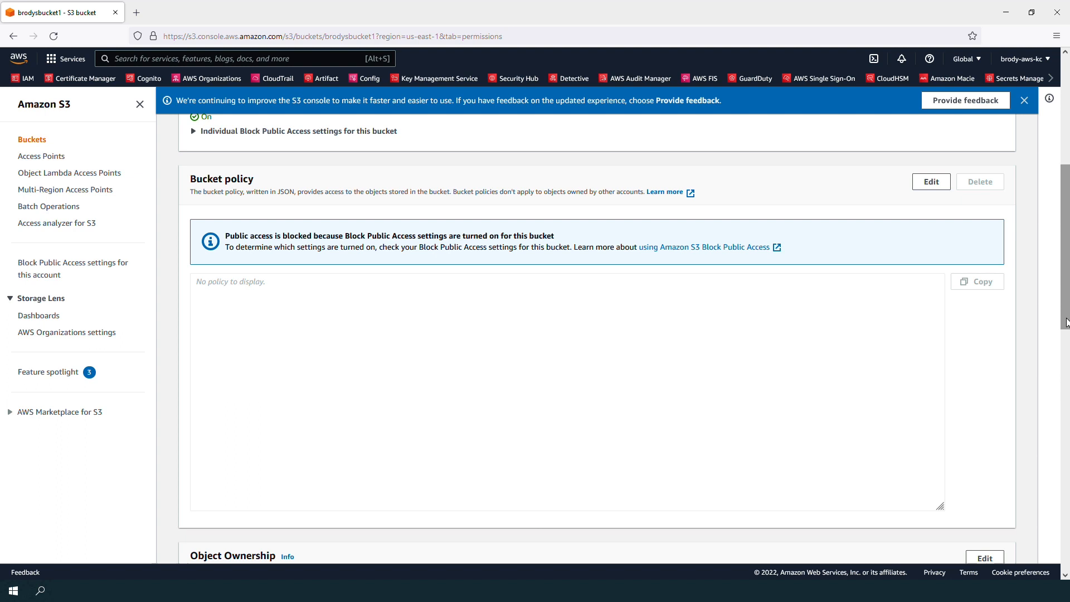
pyautogui.moveTo(1064, 320)
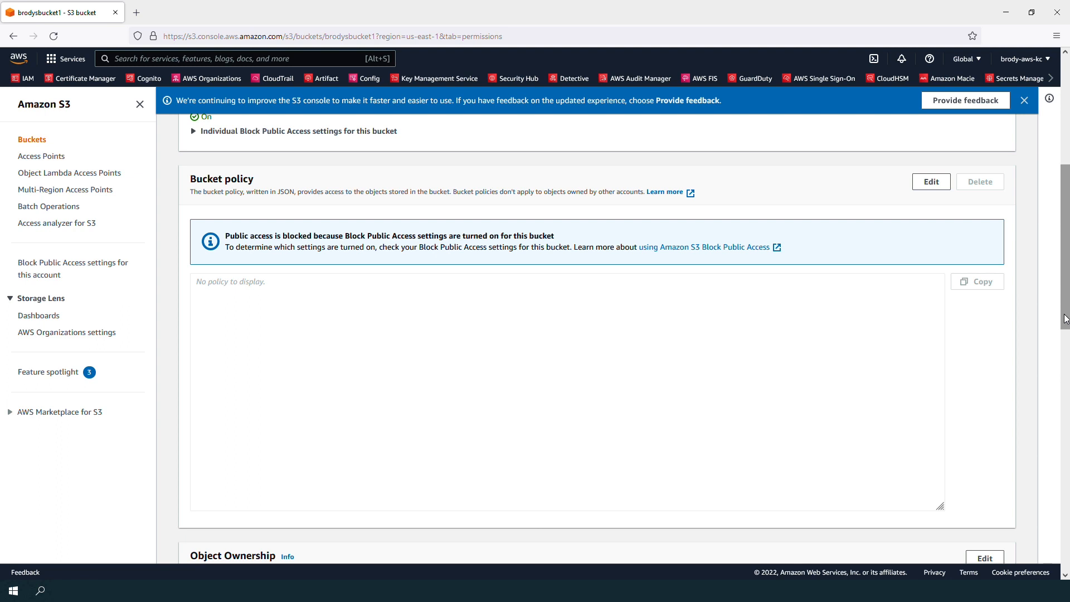
pyautogui.moveTo(583, 207)
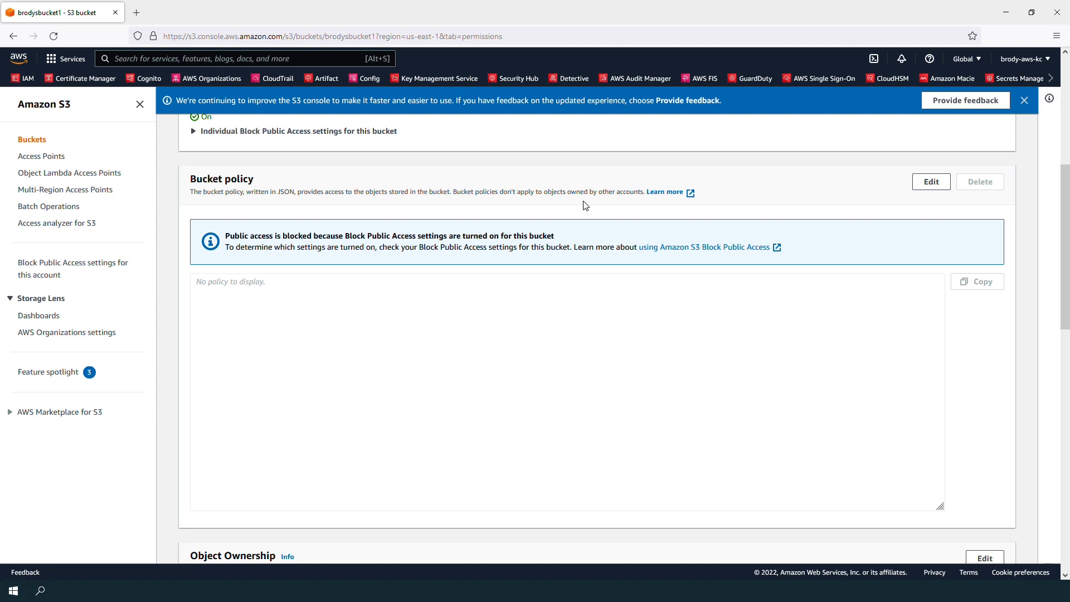
# Find IAM via the Services search and show its Users list.
pyautogui.write('iam')
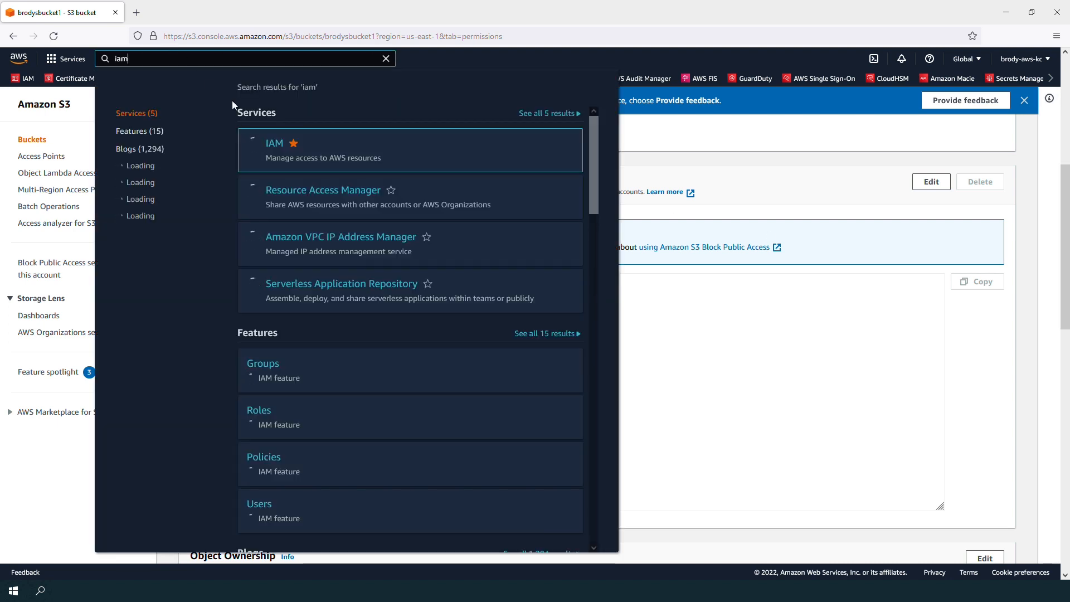
pyautogui.click(275, 143)
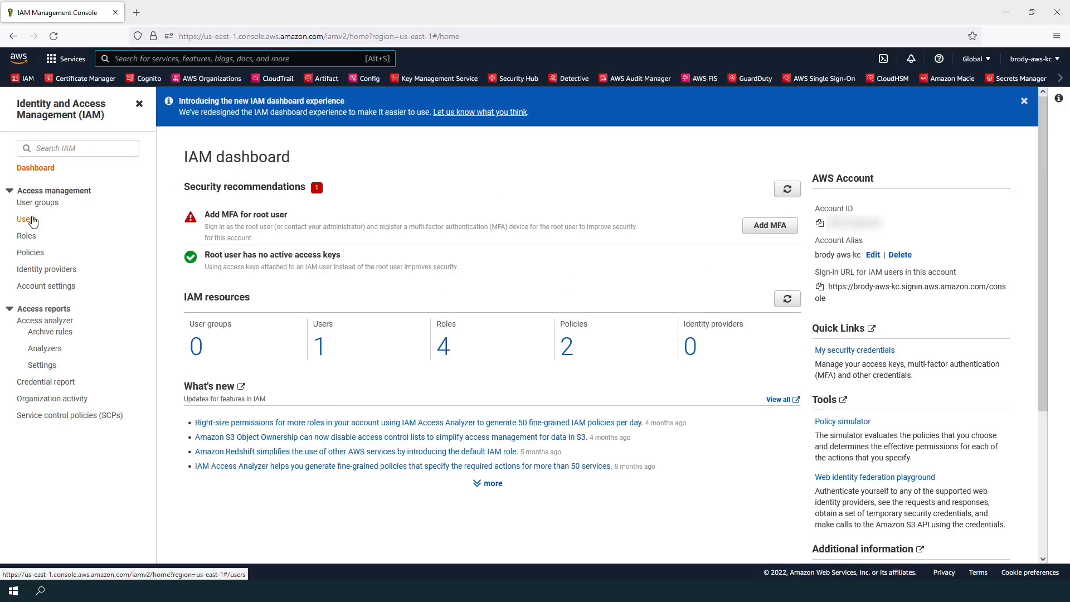
pyautogui.click(26, 219)
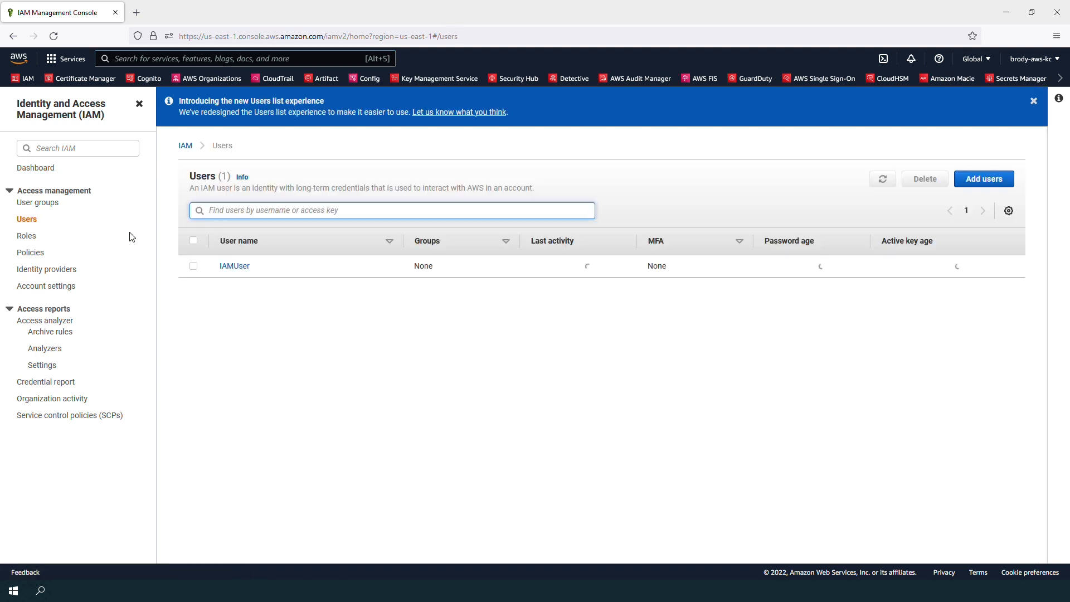
# Inspect IAMUser's MyPolicy and MyPermissionBoundary, both allowing only ec2:*, then go to Policies.
pyautogui.click(234, 266)
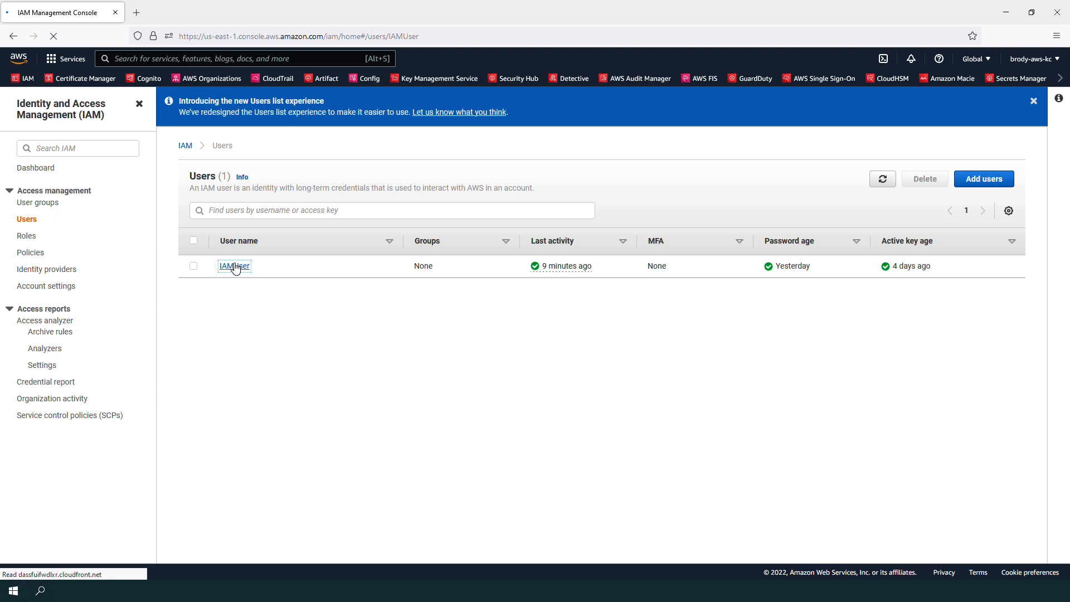
pyautogui.click(233, 267)
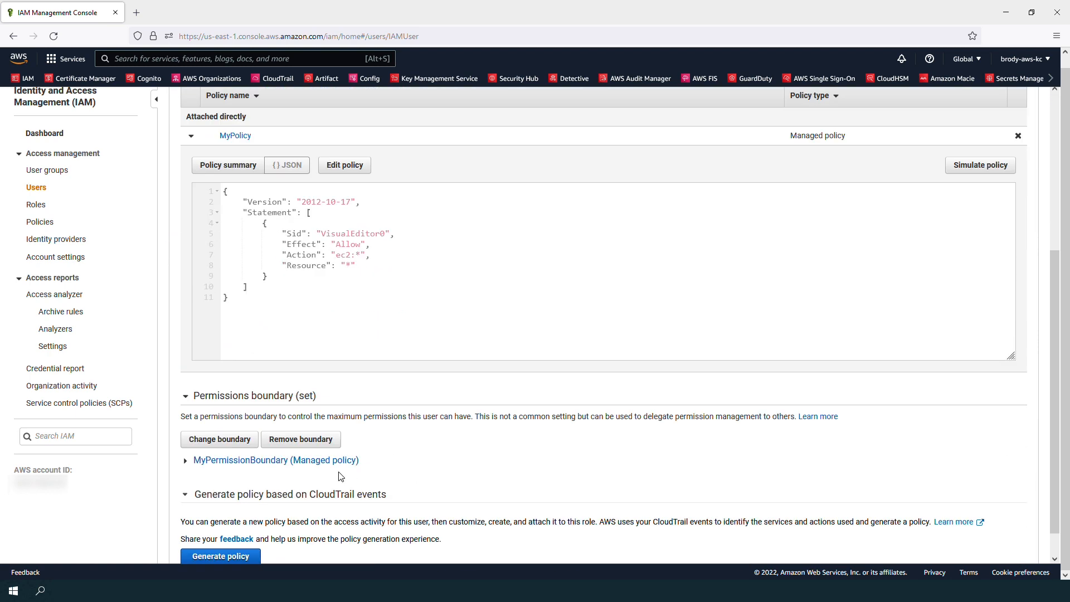
pyautogui.click(185, 460)
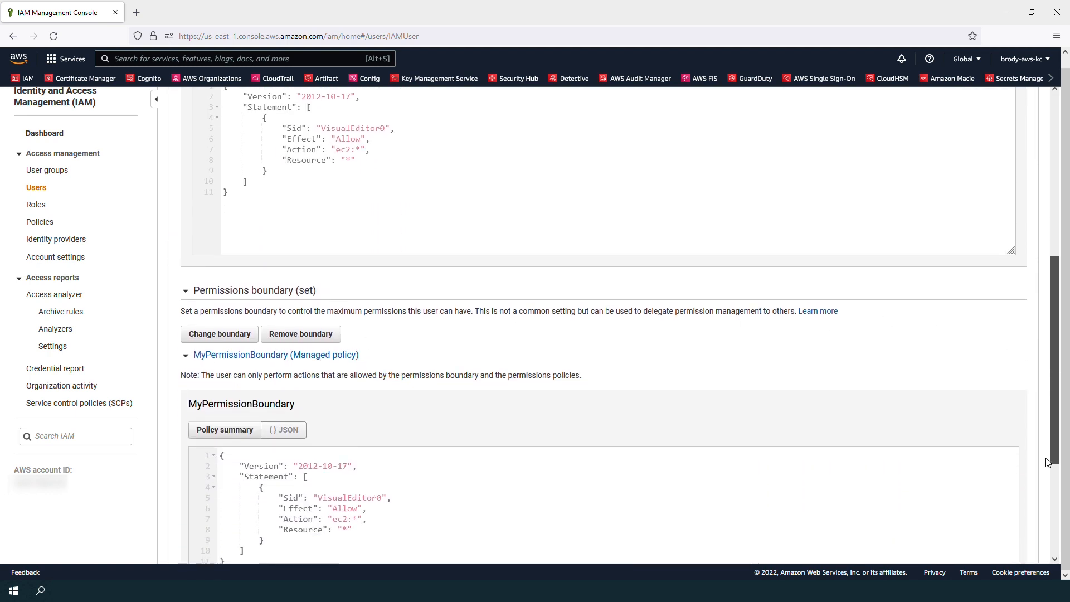
pyautogui.scroll(-3)
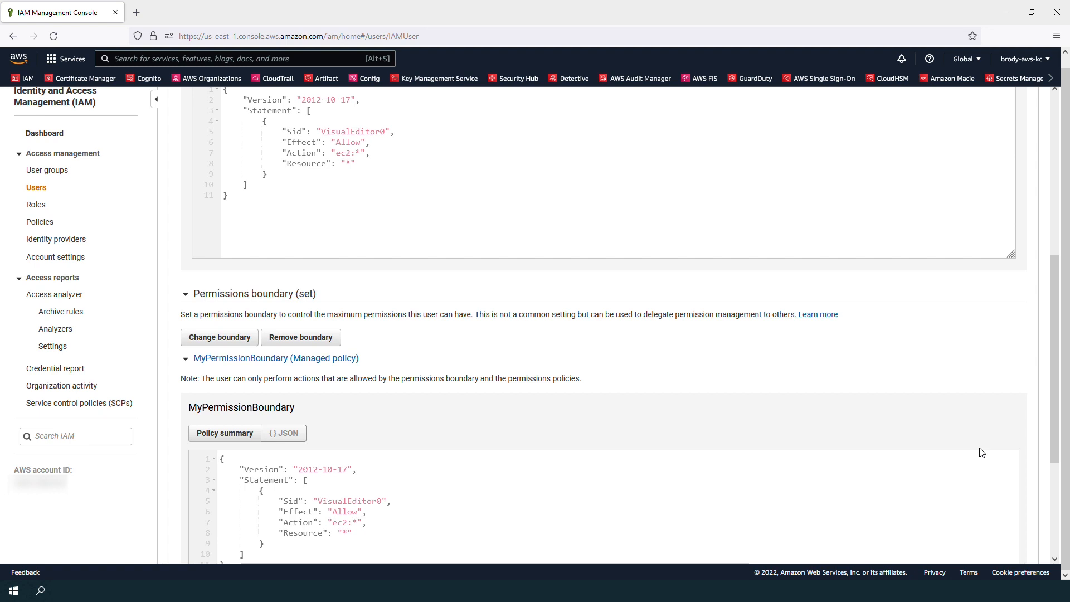
pyautogui.click(39, 222)
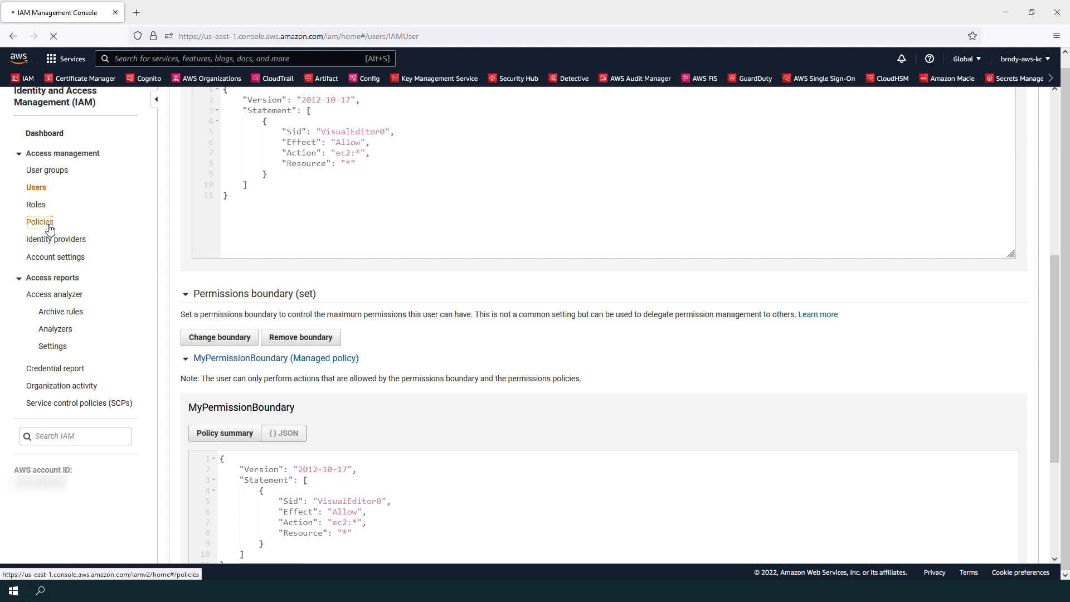
# Edit MyPermissionBoundary's JSON to allow s3:PutObject alongside ec2:*, review and save it.
pyautogui.click(39, 220)
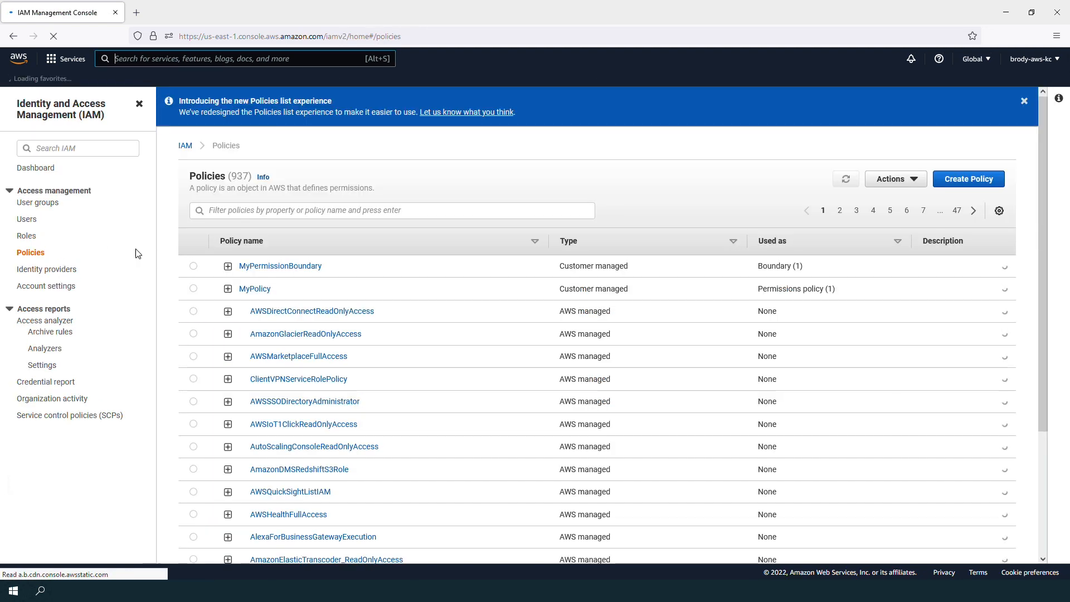
pyautogui.click(279, 266)
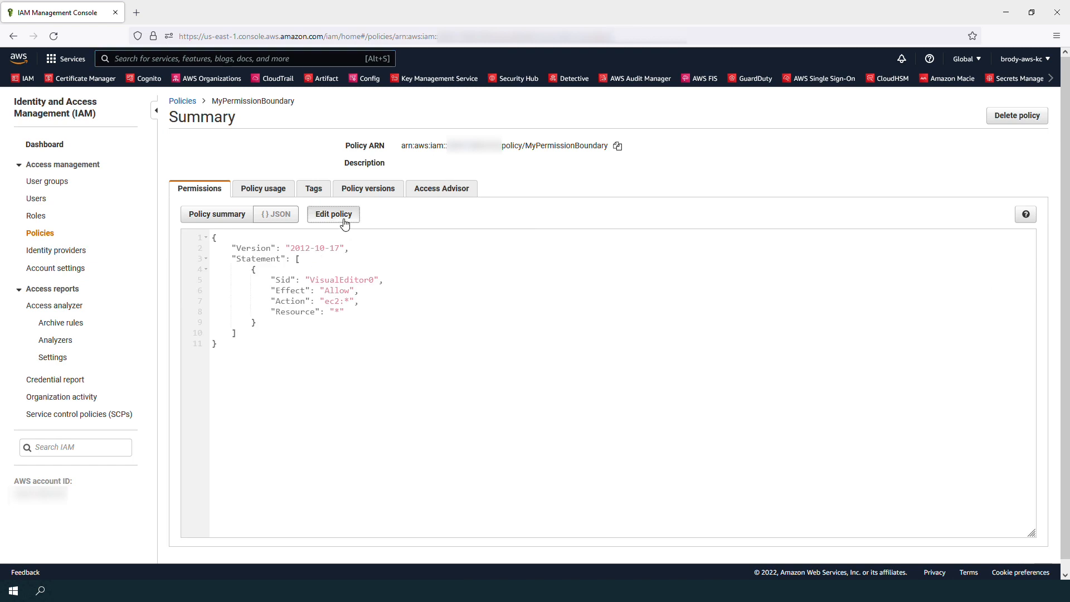
pyautogui.click(333, 214)
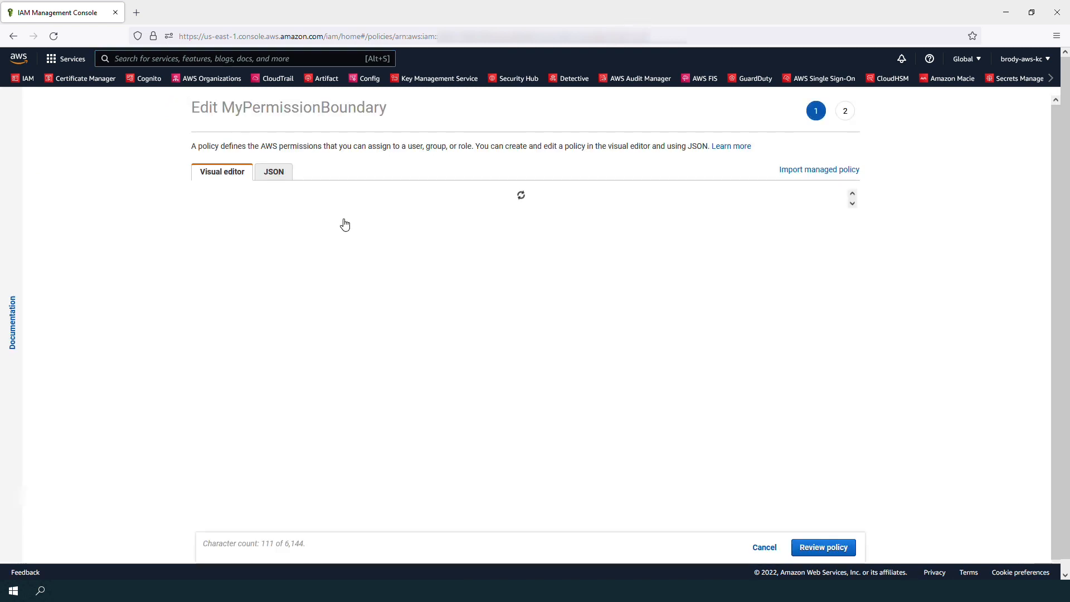
pyautogui.click(273, 172)
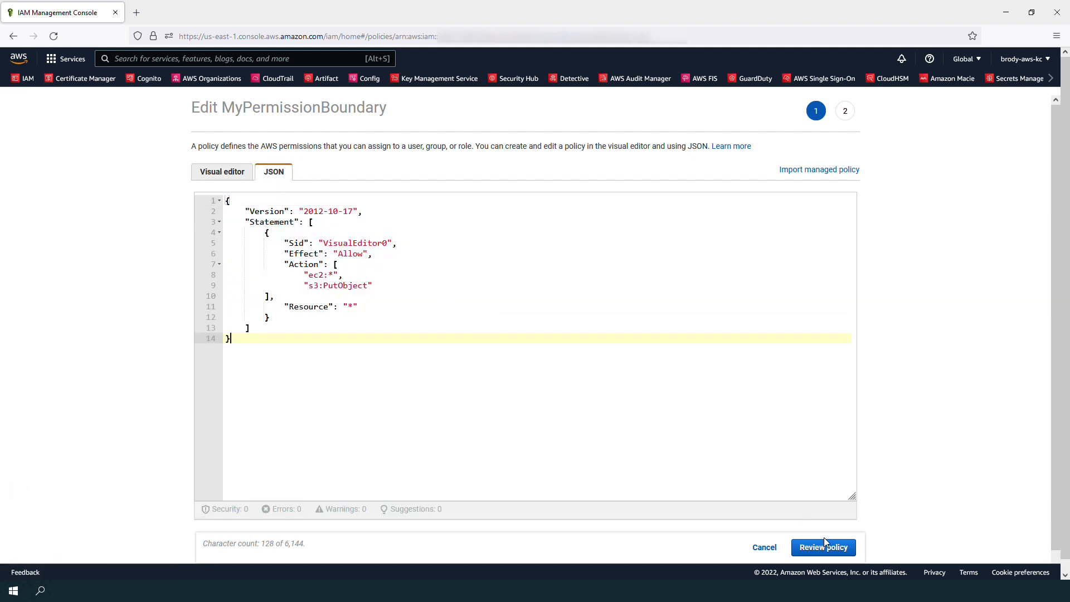
pyautogui.click(823, 546)
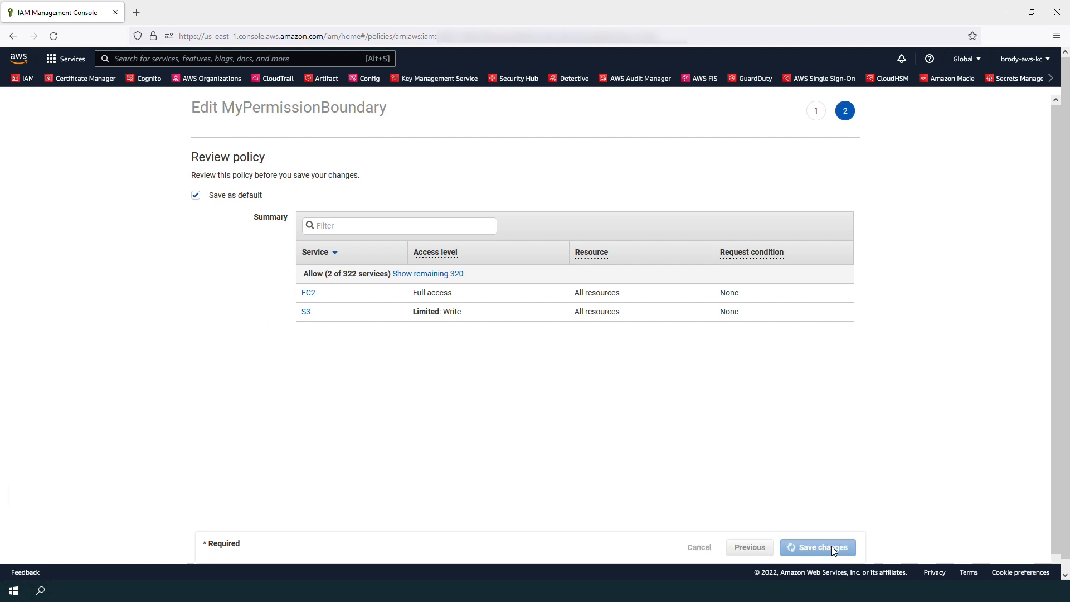
pyautogui.click(817, 546)
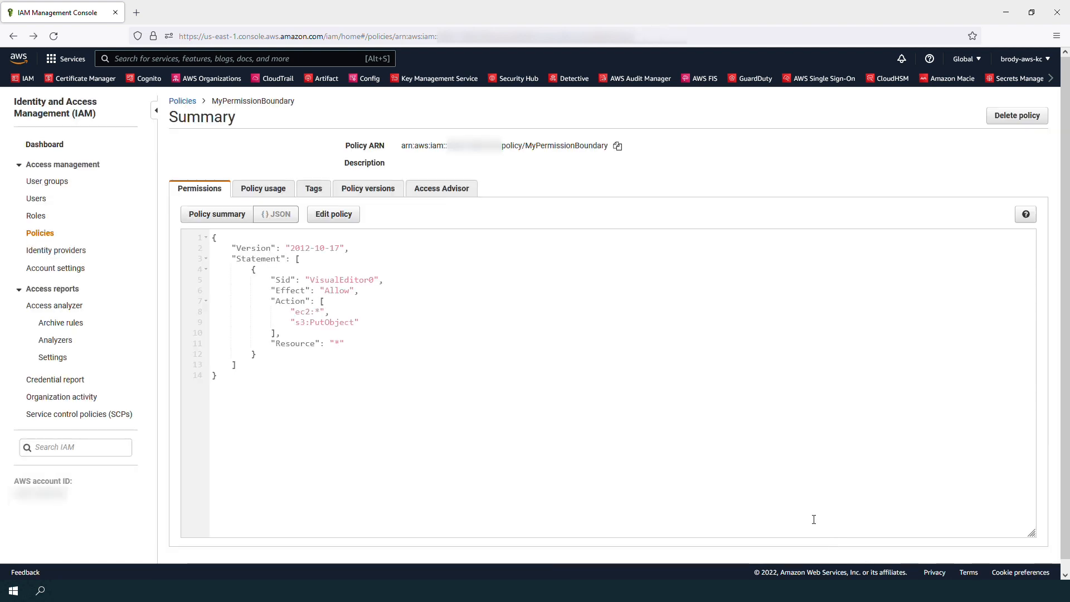
pyautogui.click(181, 101)
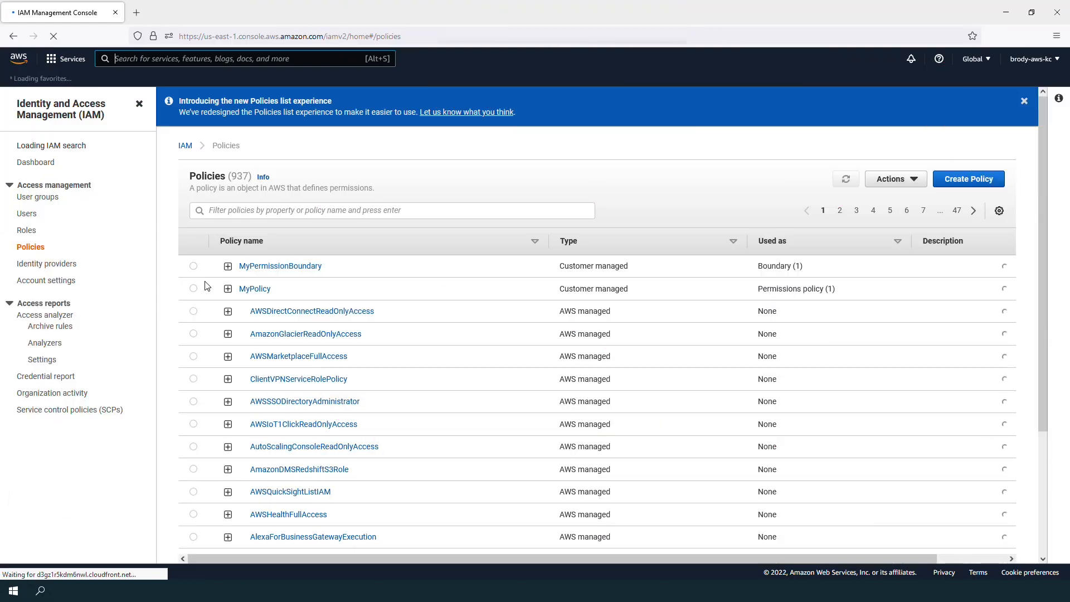
# Edit MyPolicy's JSON to add "s3:PutObject" to Action, review and save changes.
pyautogui.click(254, 288)
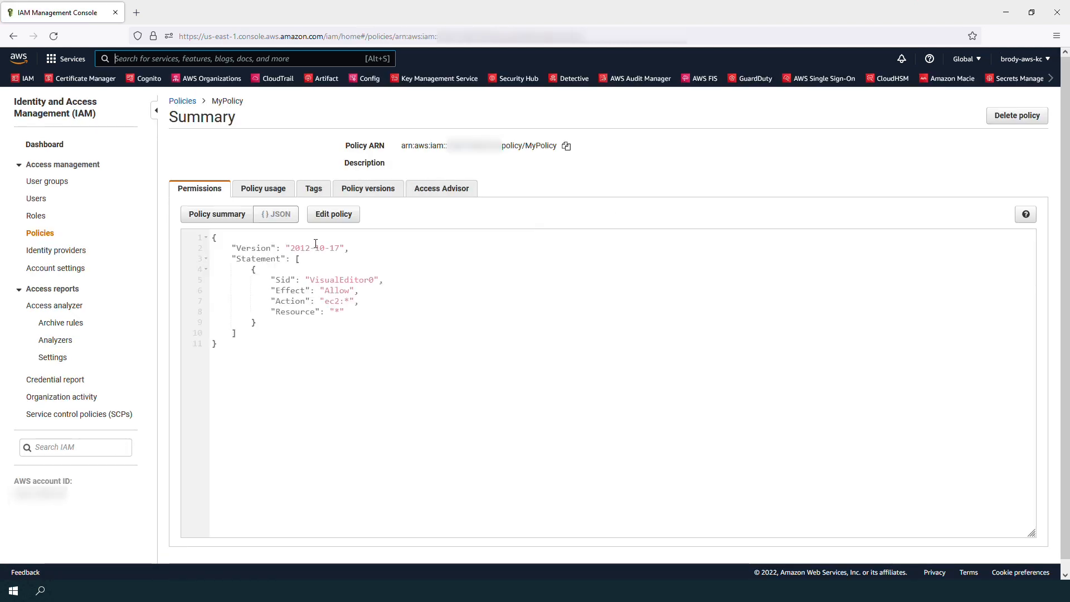
pyautogui.click(333, 214)
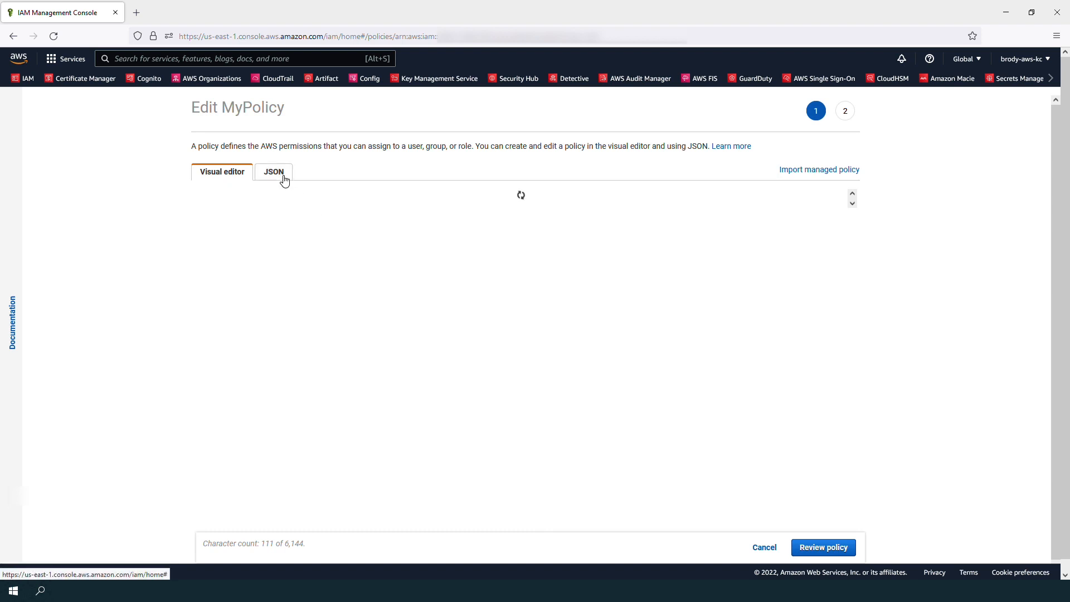
pyautogui.click(273, 172)
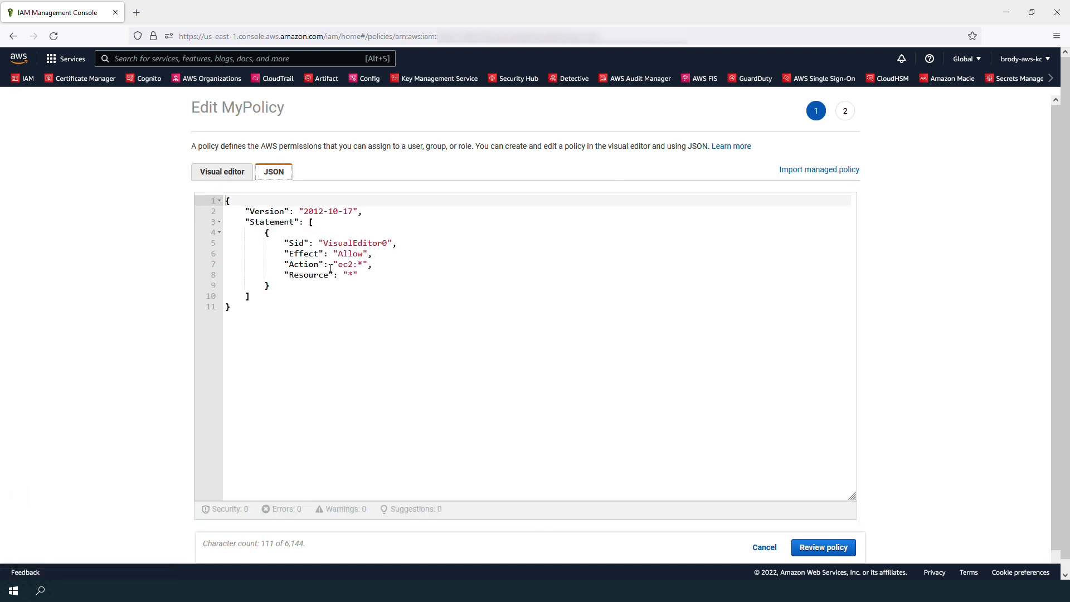
pyautogui.write('"s3:PutObject"')
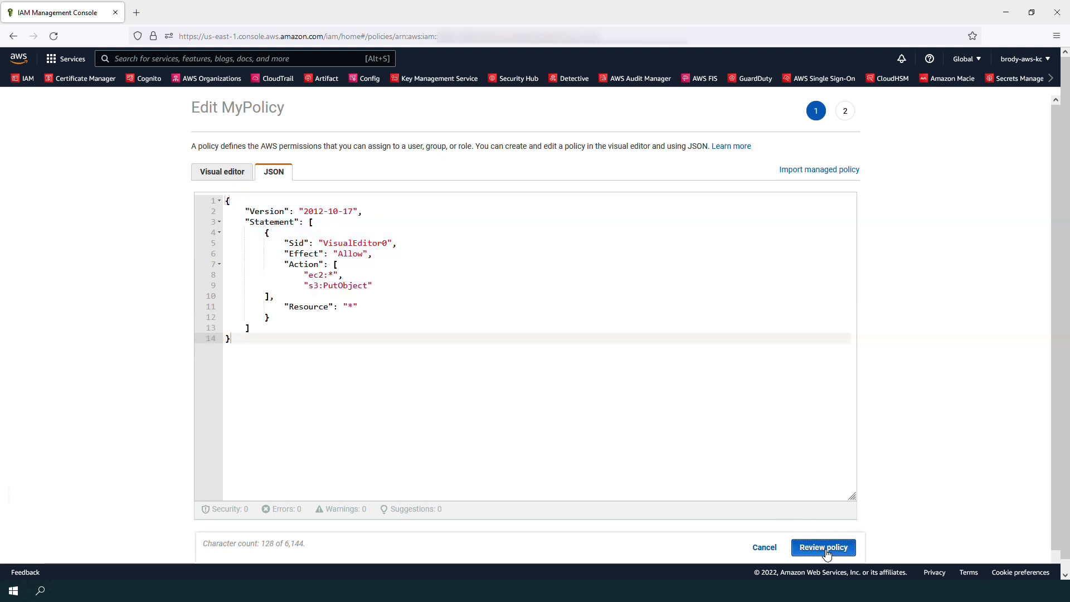
pyautogui.click(823, 548)
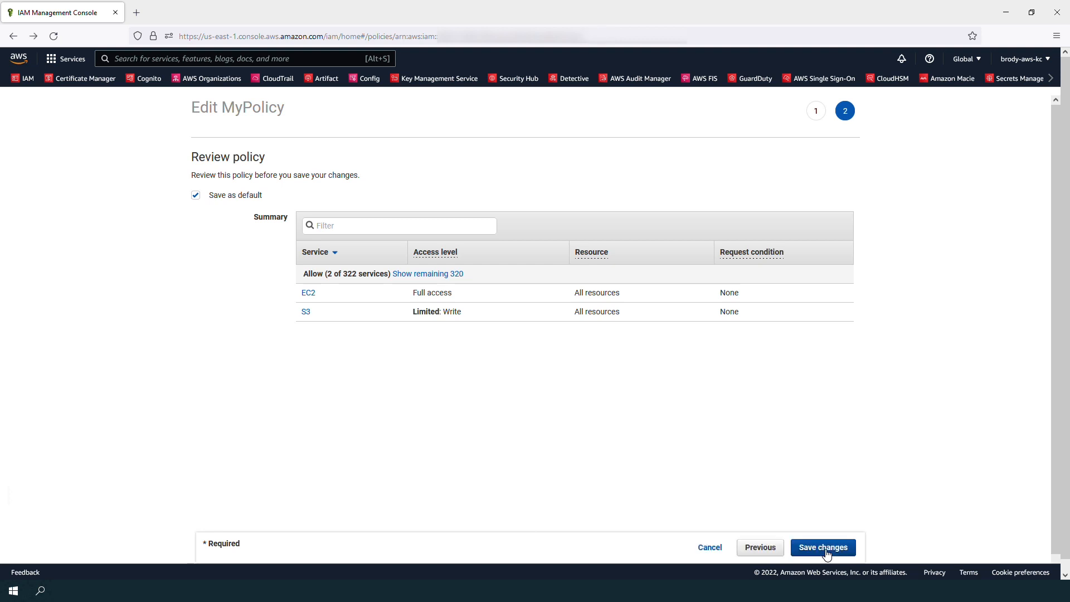
pyautogui.click(823, 546)
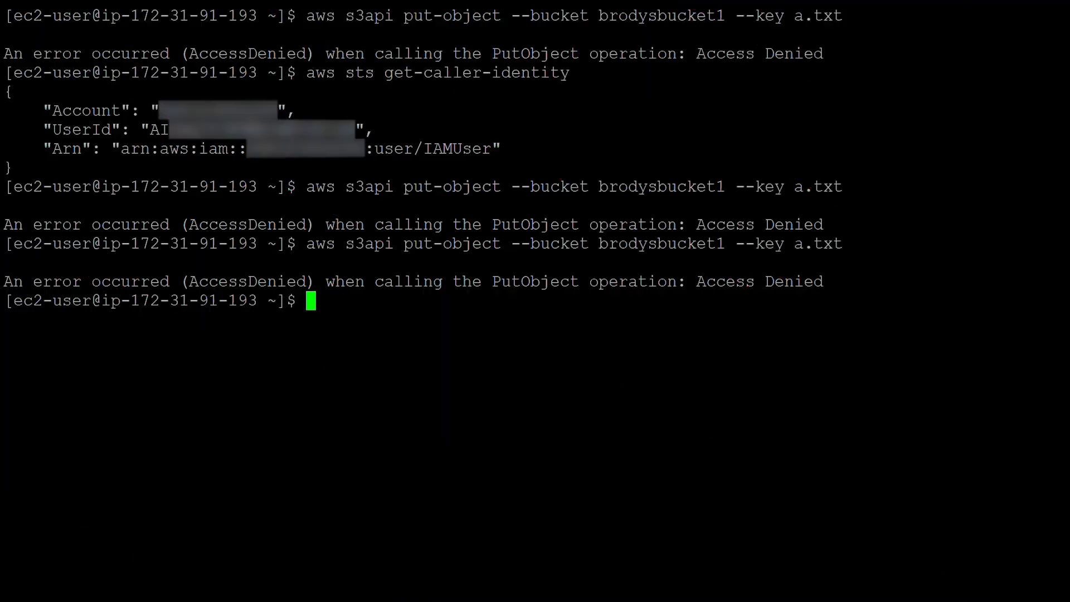
# Retry the upload with aws s3api put-object --bucket brodysbucket1 --key a.txt.
pyautogui.write('aws s3api put-object --bucket brodysbucket1 --key a.txt')
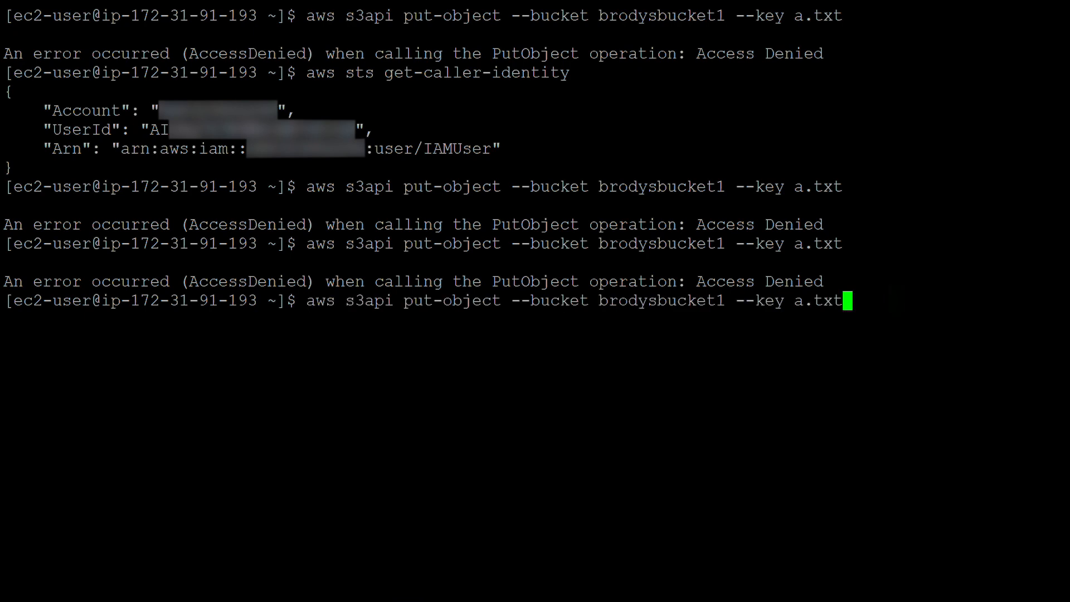